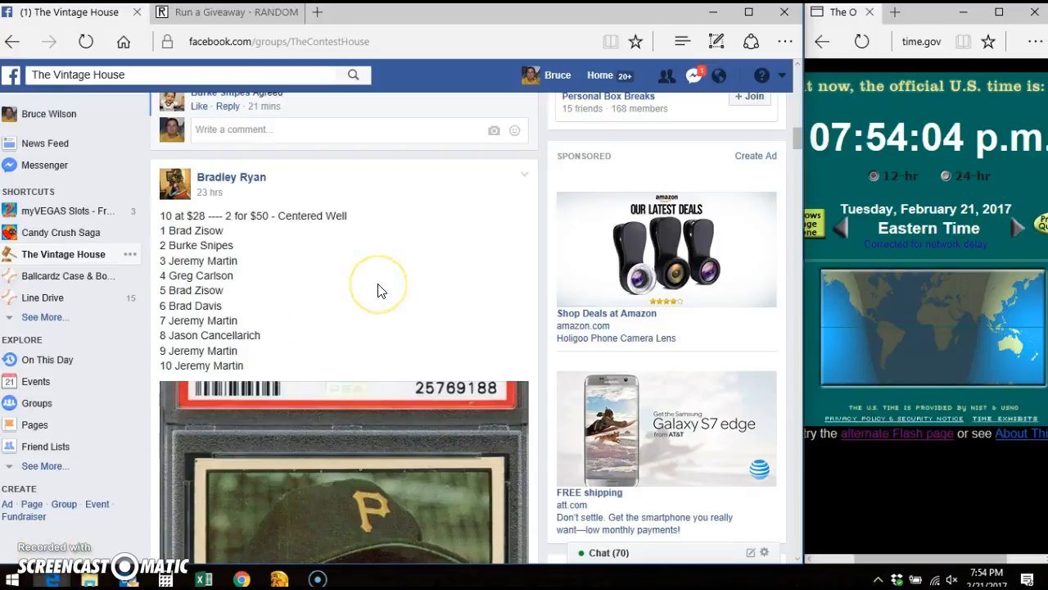
pyautogui.moveTo(265, 362)
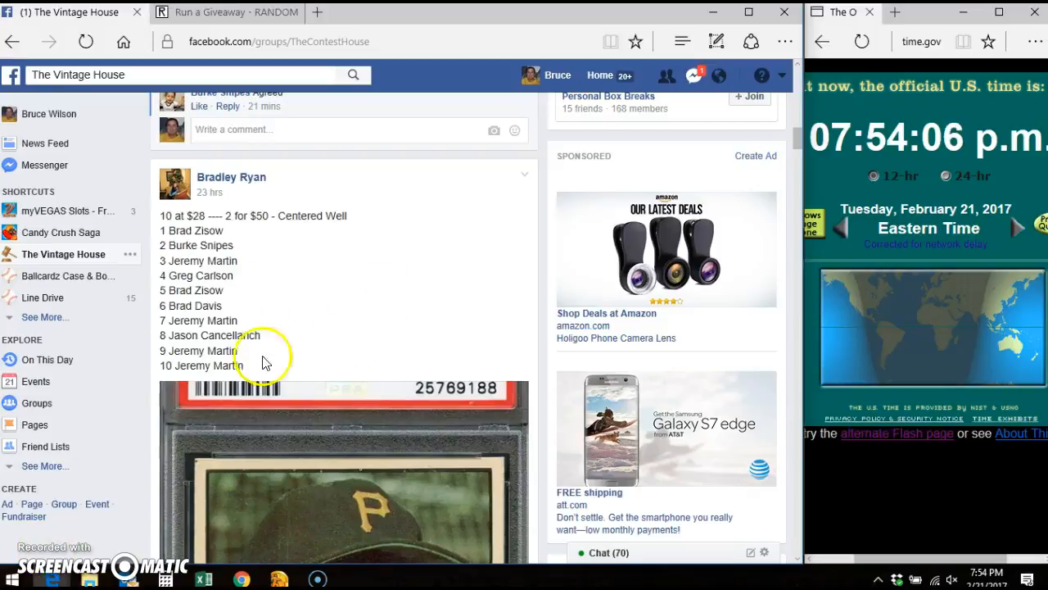
# Post a 'LIVE' comment in the giveaway post's thread in The Vintage House group.
pyautogui.scroll(-3)
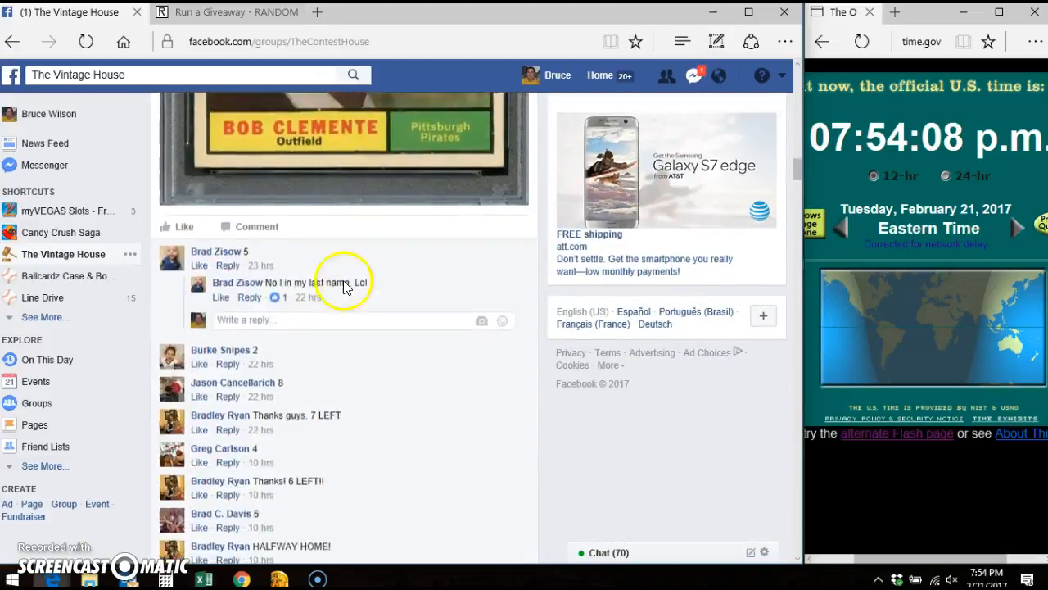
pyautogui.scroll(-3)
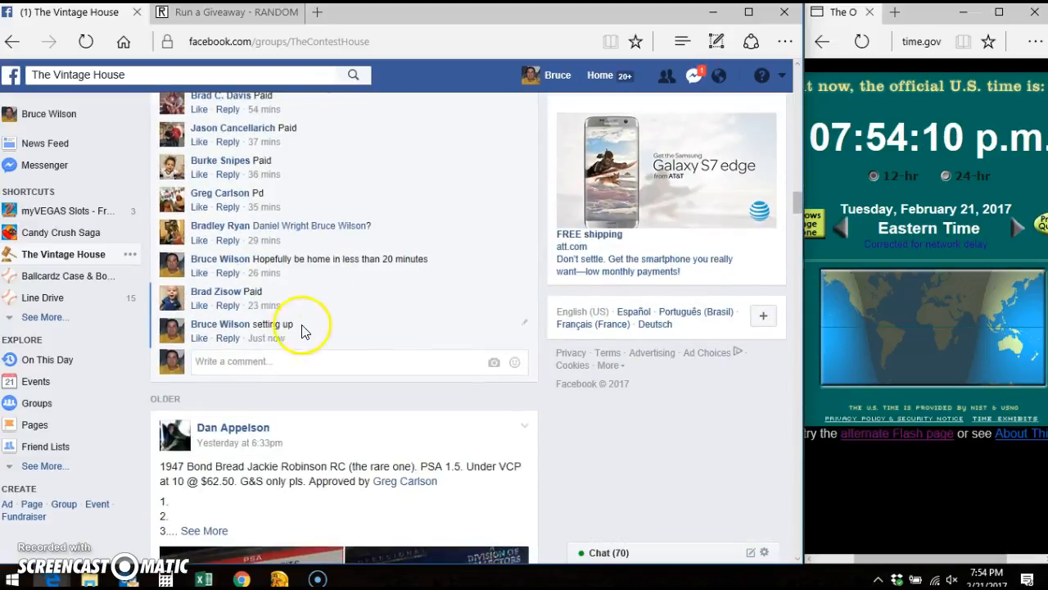
pyautogui.write('Ll')
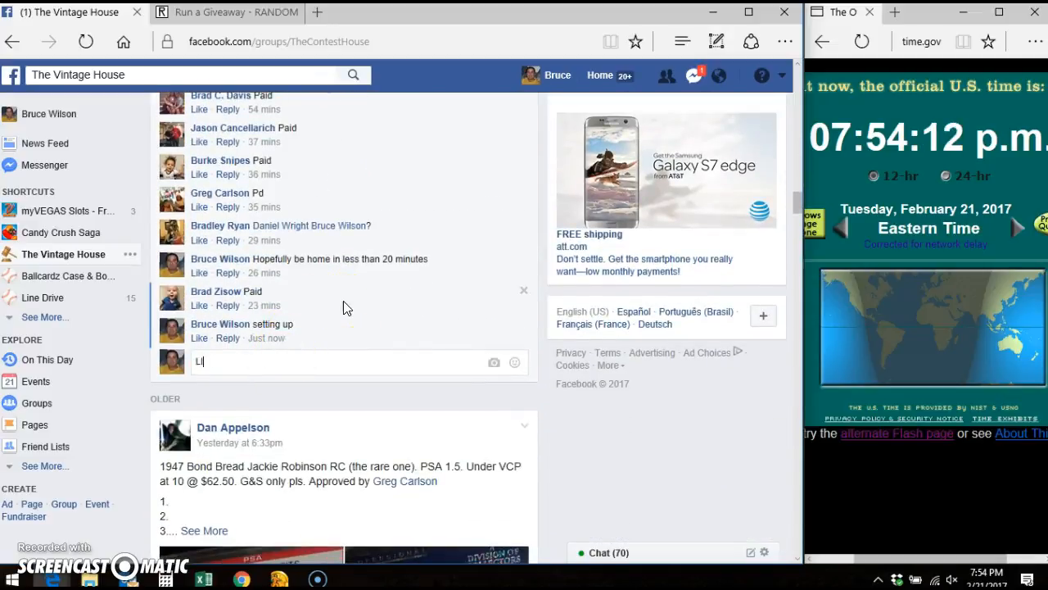
pyautogui.press('Return')
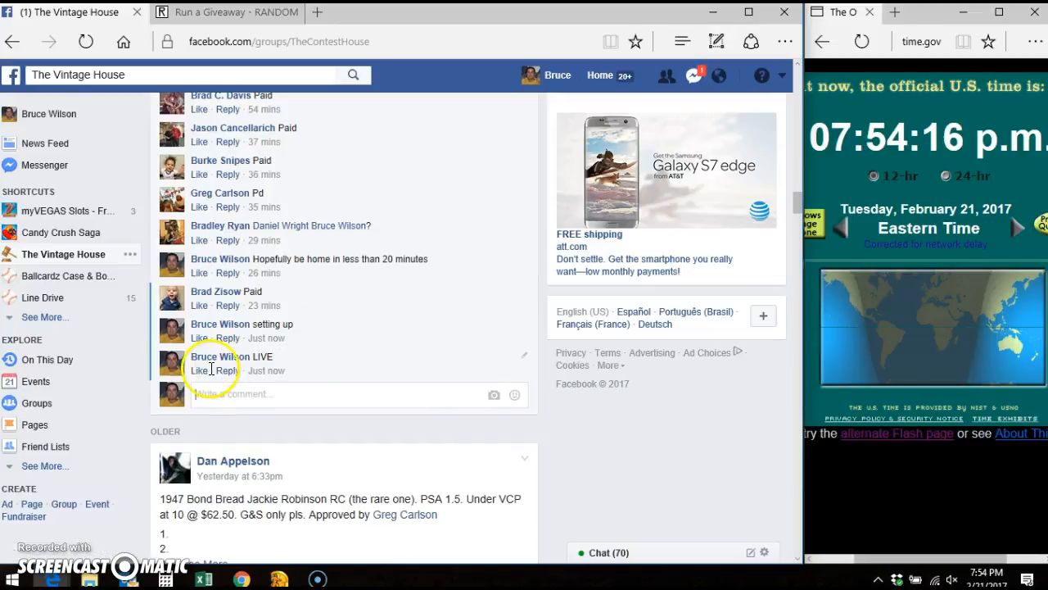
pyautogui.moveTo(265, 370)
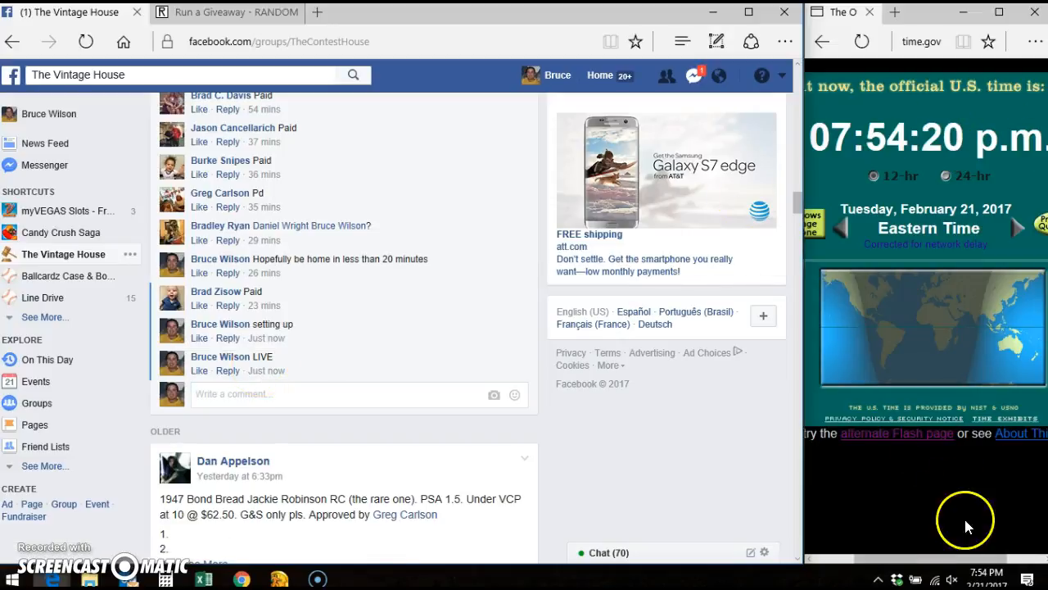
pyautogui.click(216, 11)
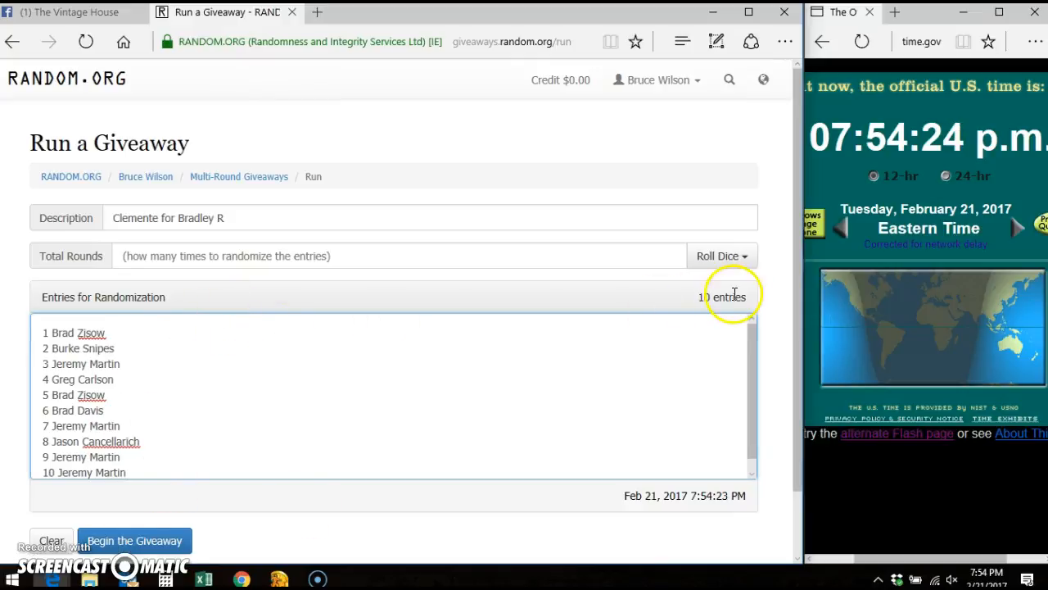
pyautogui.click(719, 256)
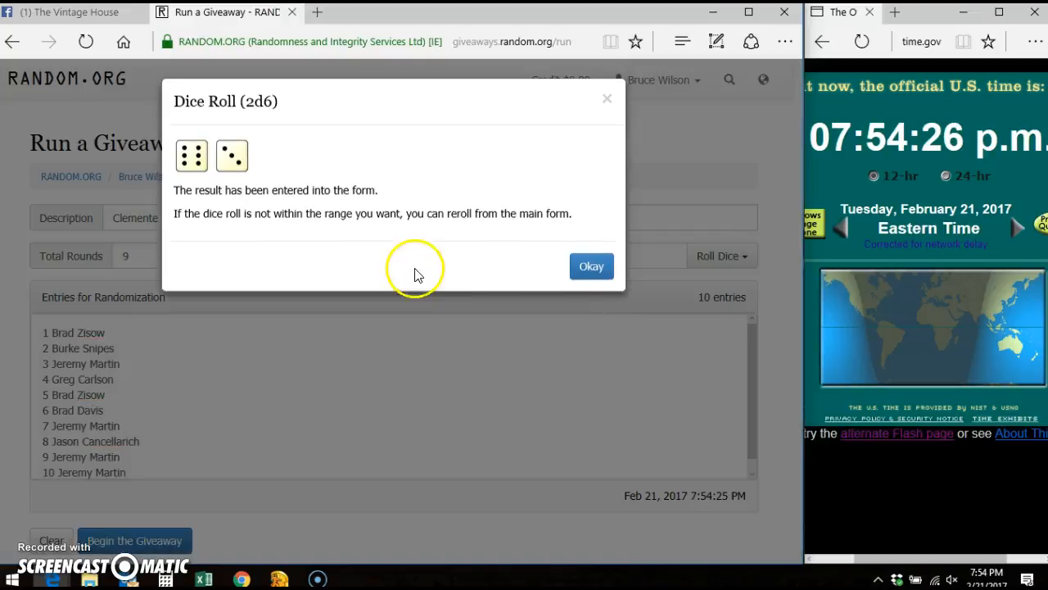
pyautogui.click(592, 266)
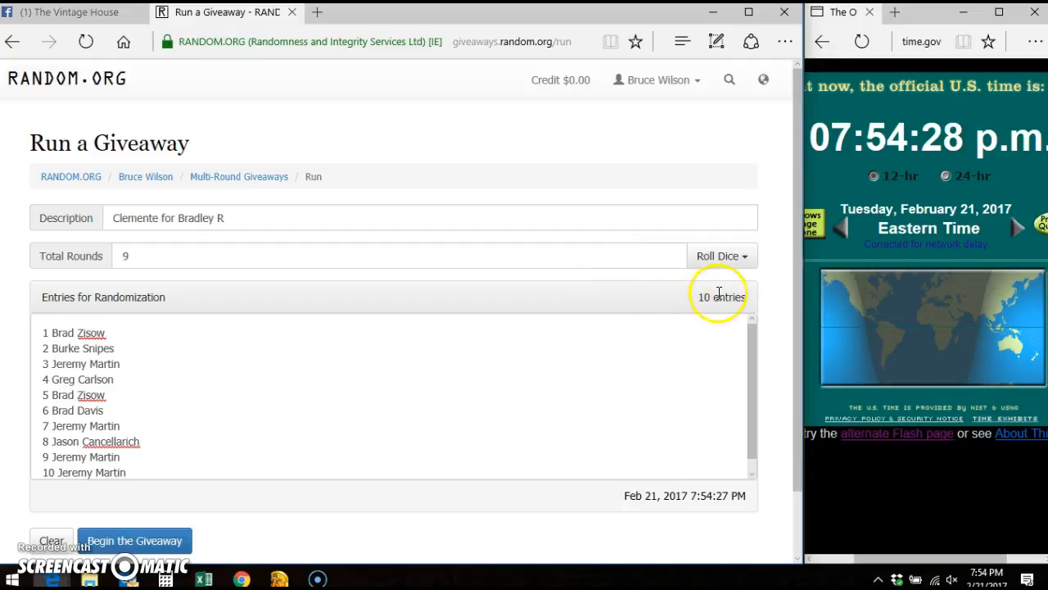
pyautogui.moveTo(162, 323)
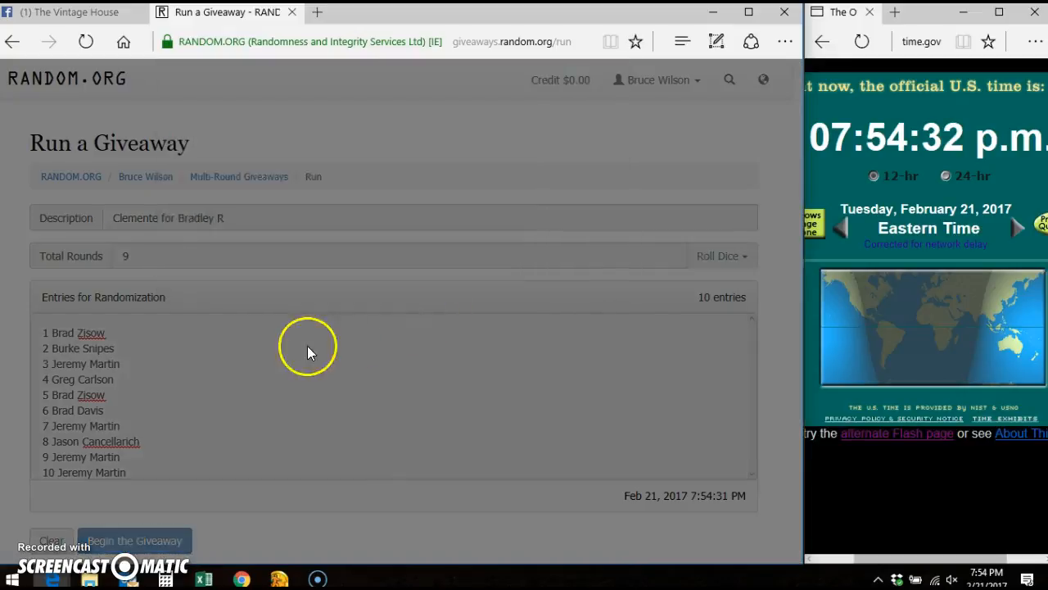
# Begin the giveaway and randomize rounds one through five.
pyautogui.click(134, 540)
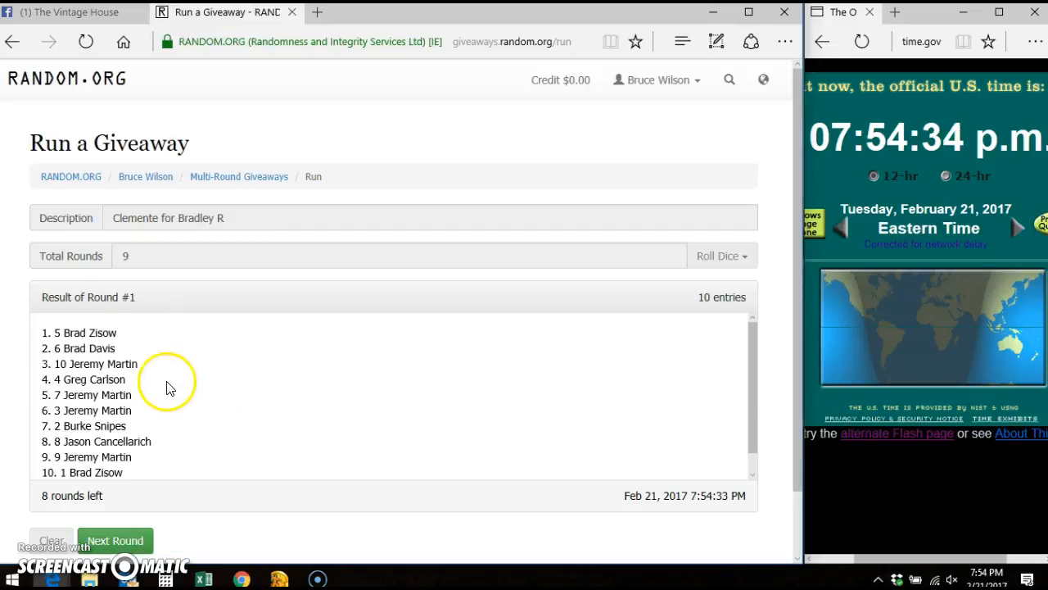
pyautogui.scroll(-3)
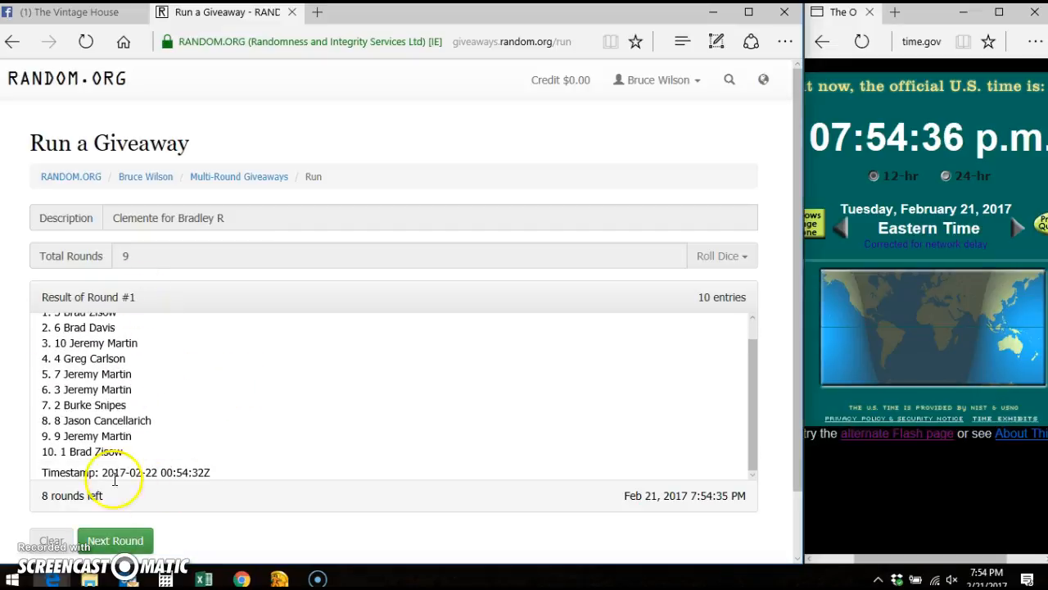
pyautogui.click(114, 541)
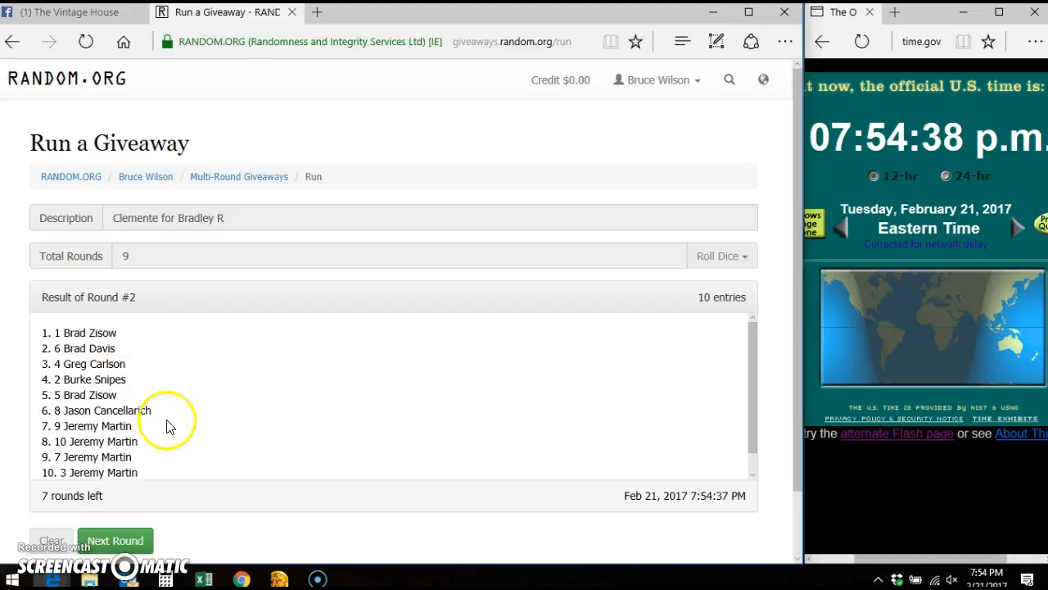
pyautogui.click(114, 540)
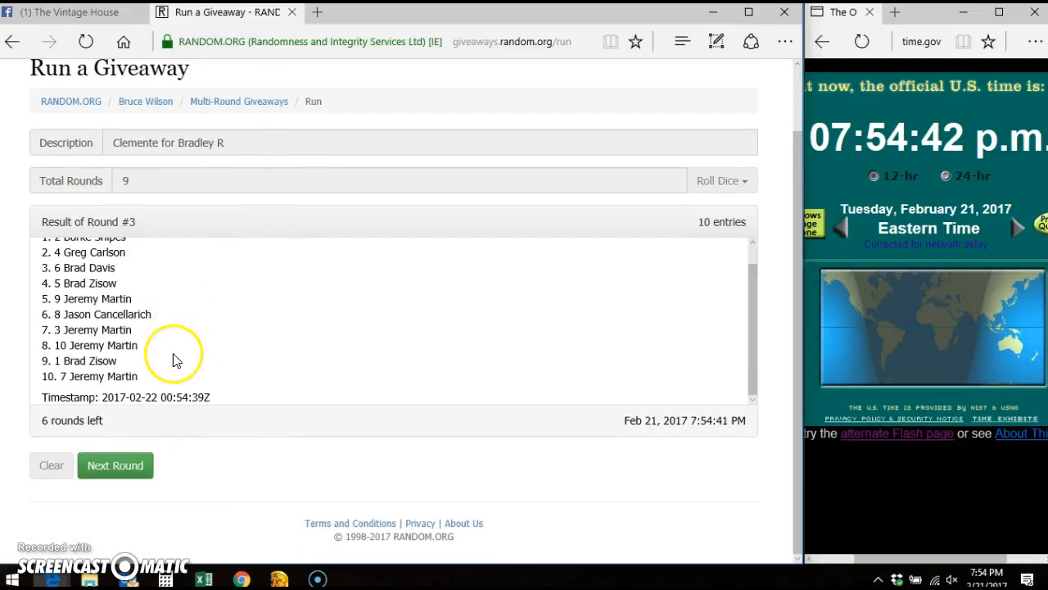
pyautogui.click(114, 465)
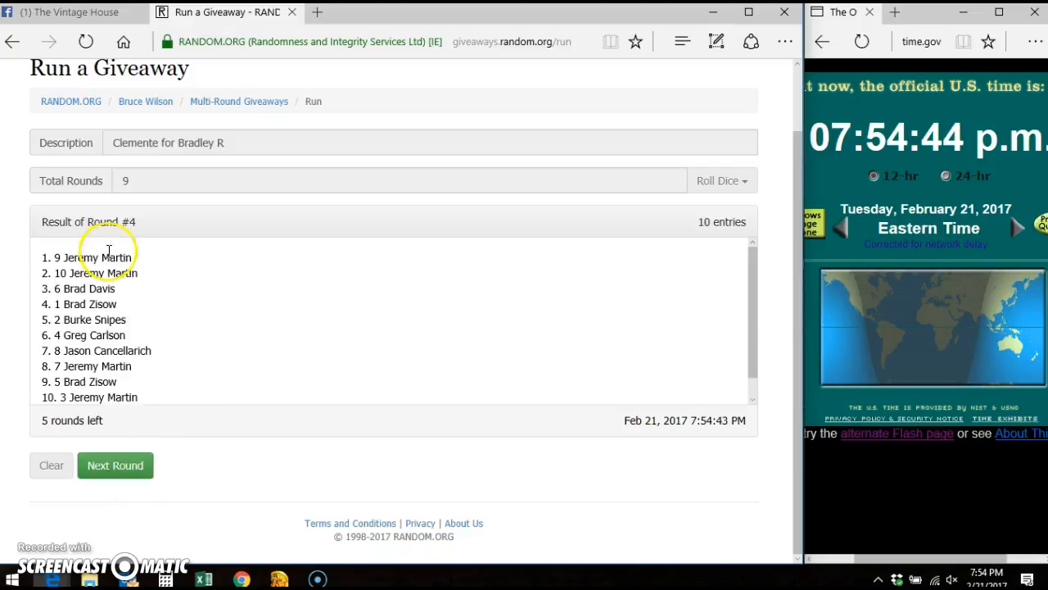
pyautogui.click(115, 465)
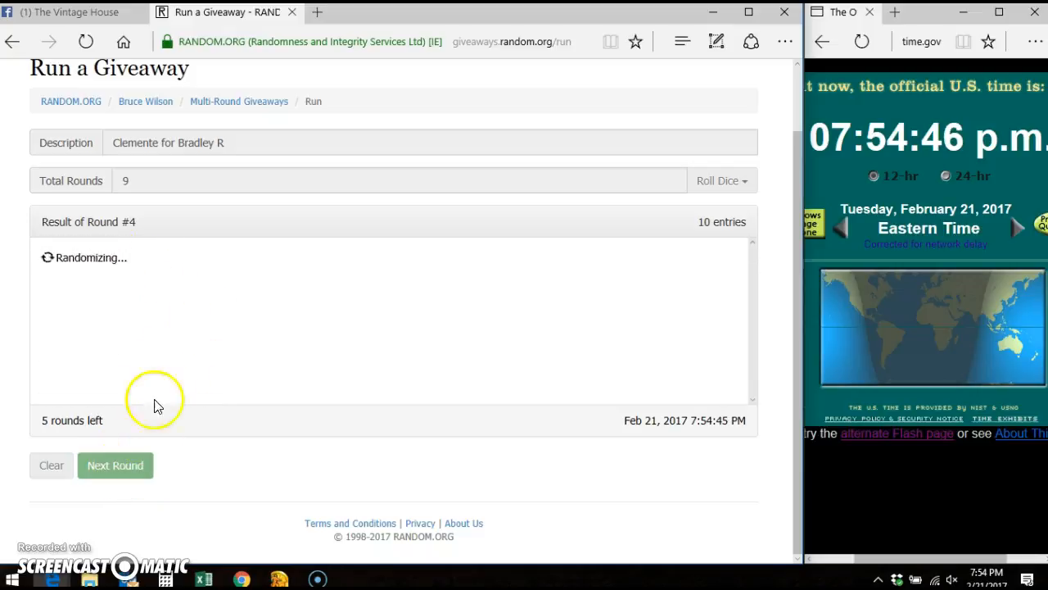
pyautogui.click(114, 465)
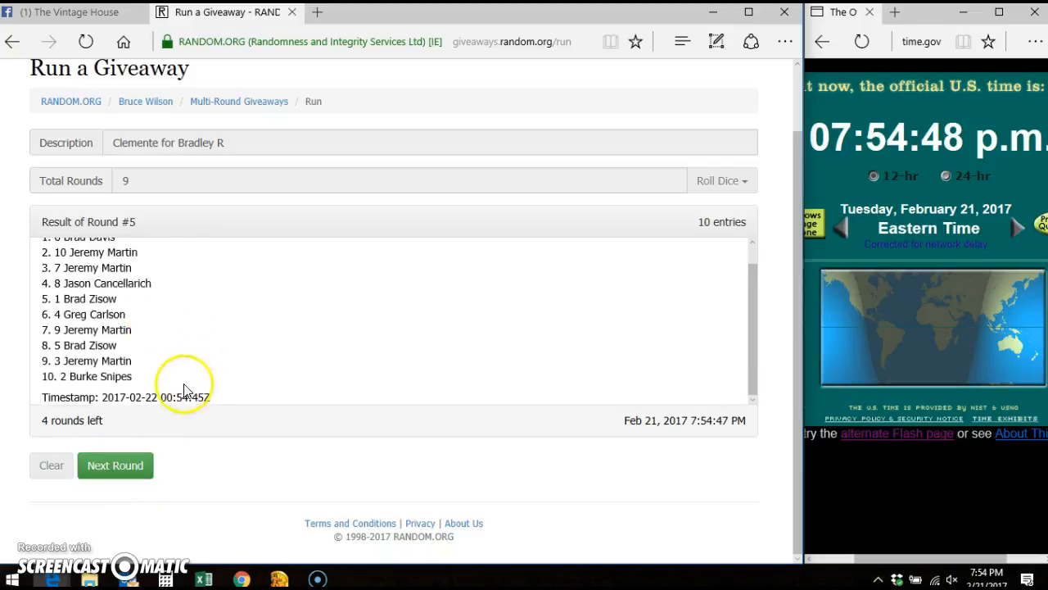
pyautogui.click(115, 466)
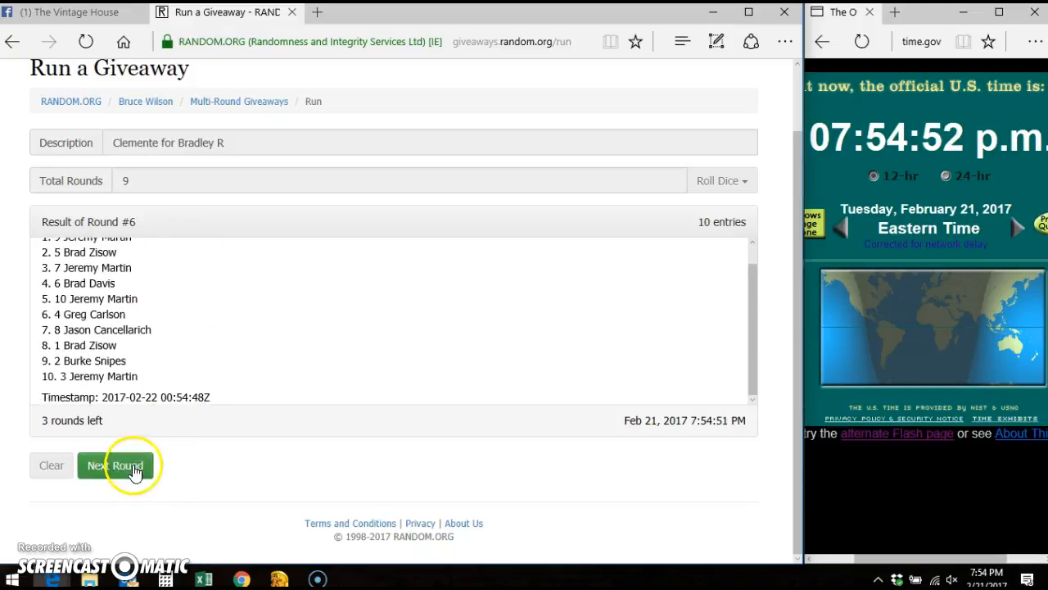
pyautogui.click(115, 465)
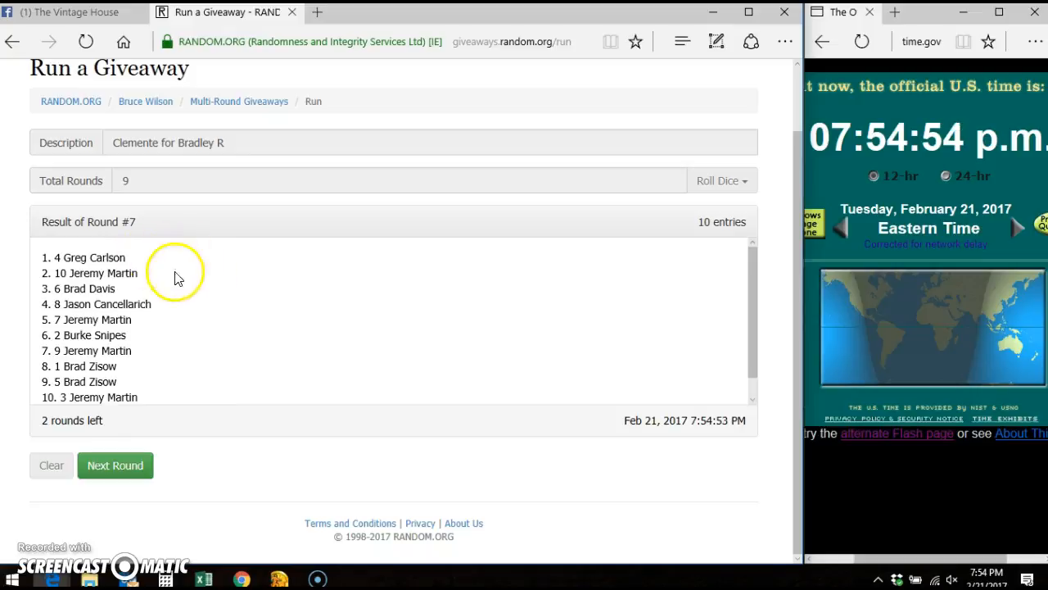
pyautogui.click(115, 465)
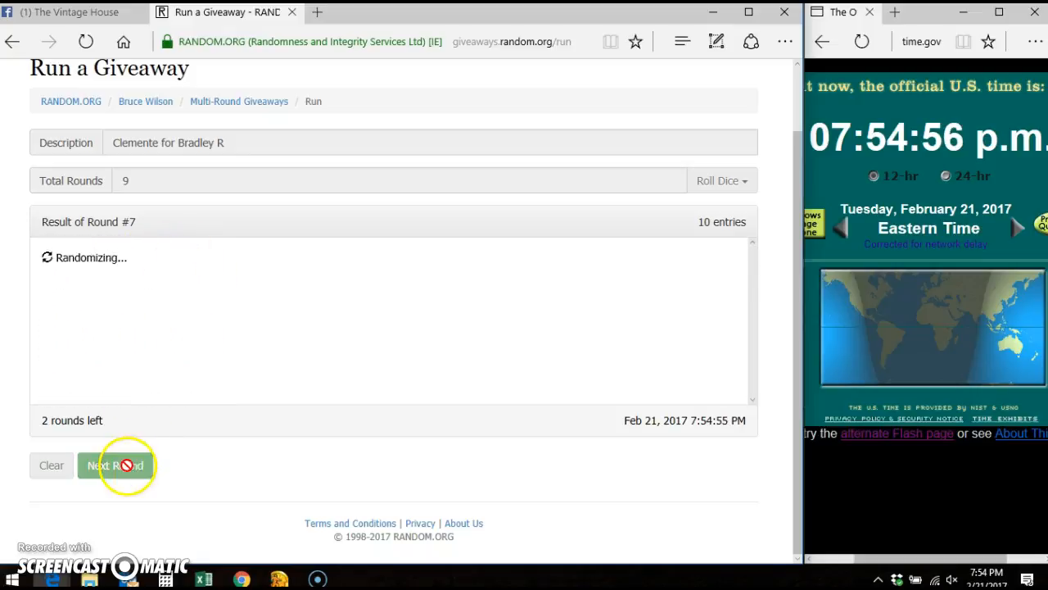
pyautogui.click(114, 465)
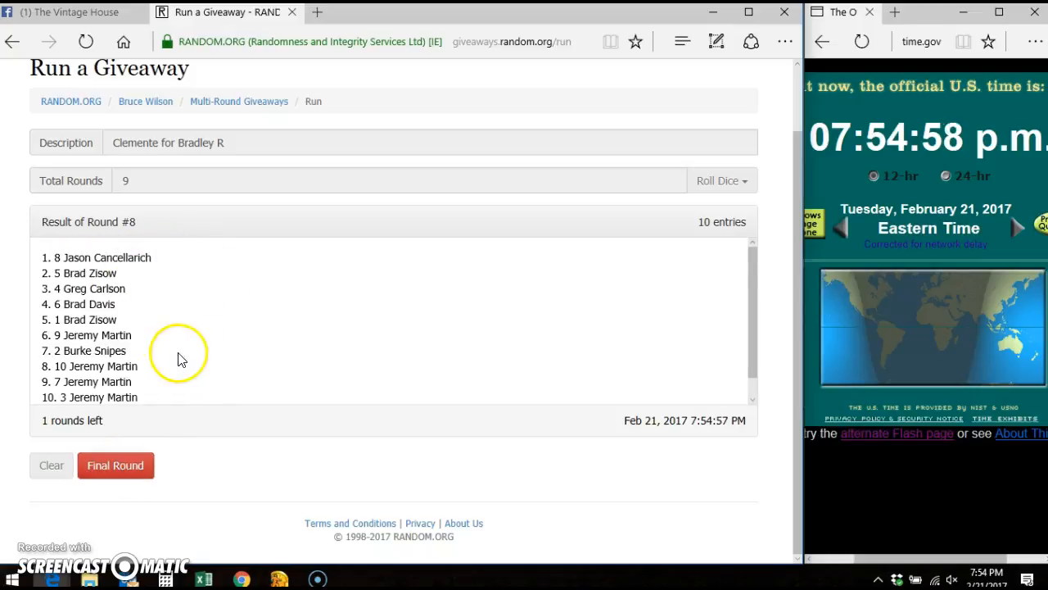
pyautogui.click(115, 465)
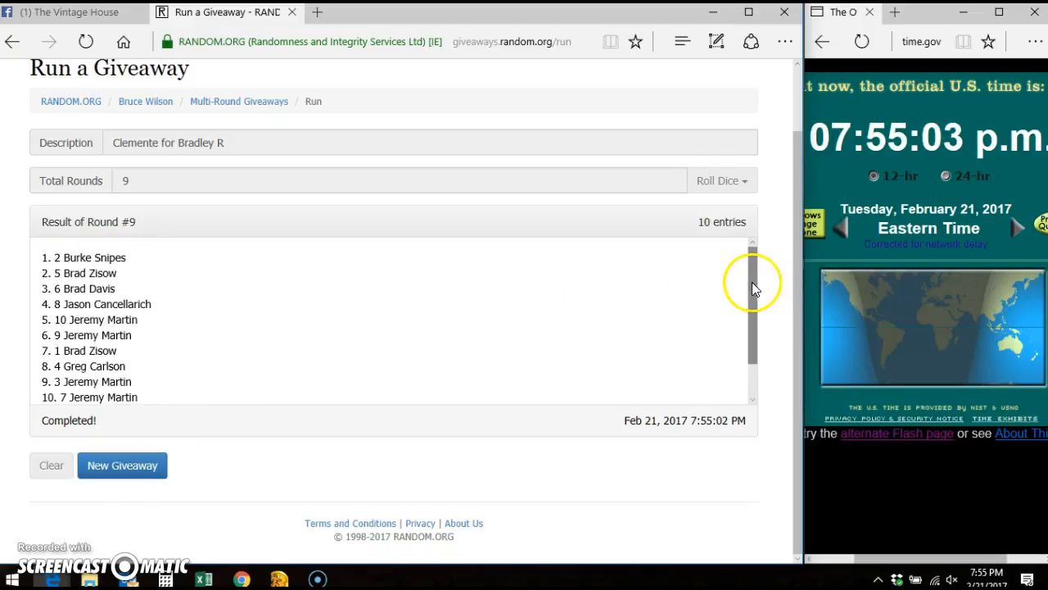
# Scroll the round 9 results to view the final order, timestamp and verification code.
pyautogui.scroll(-3)
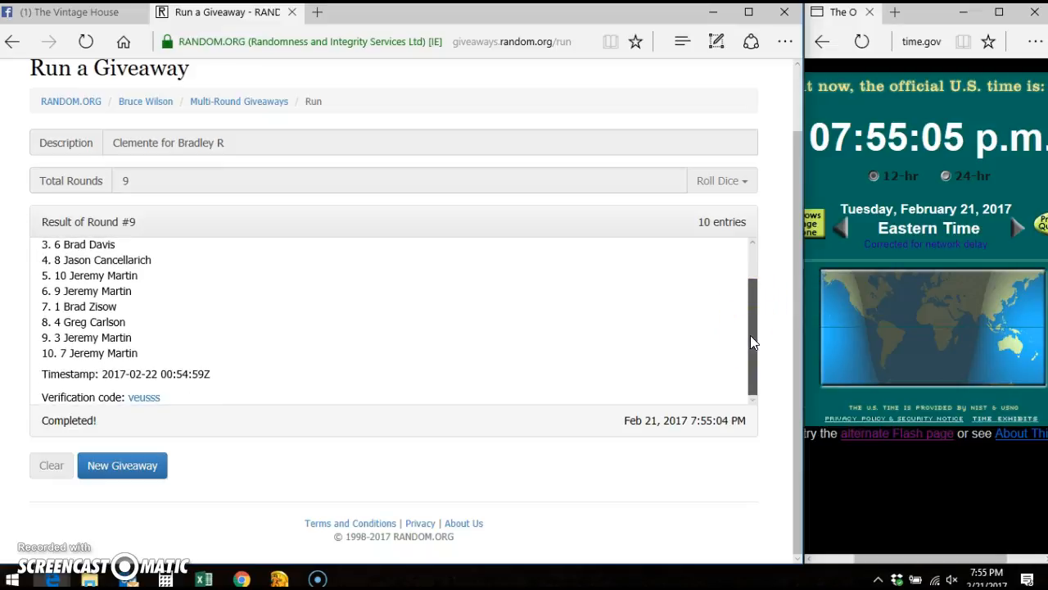
pyautogui.scroll(3)
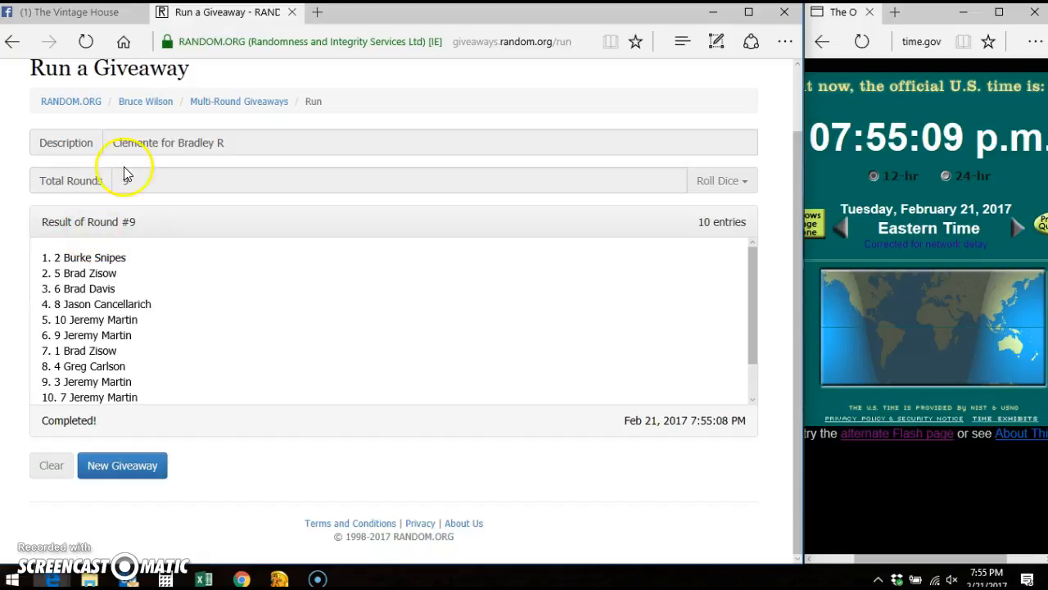
pyautogui.scroll(-3)
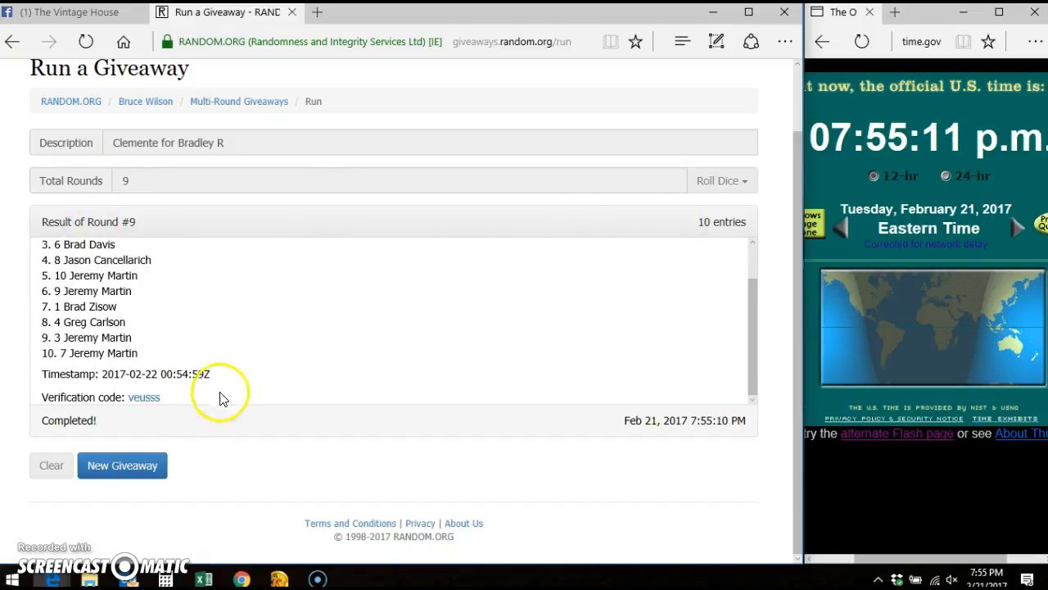
# Post a 'DONE' comment beneath 'LIVE' in The Vintage House giveaway thread.
pyautogui.click(73, 13)
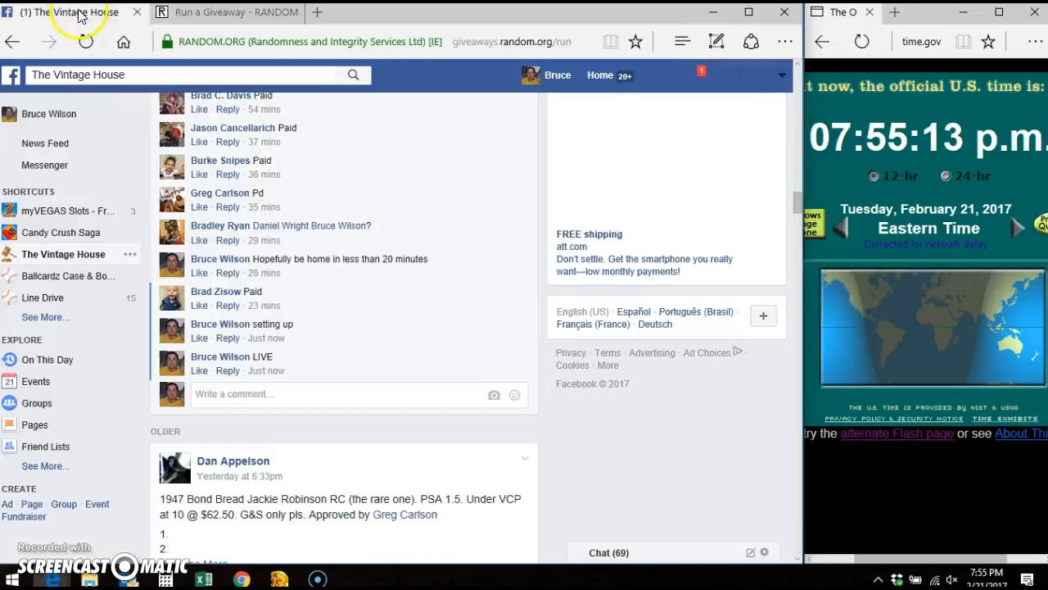
pyautogui.write('DON')
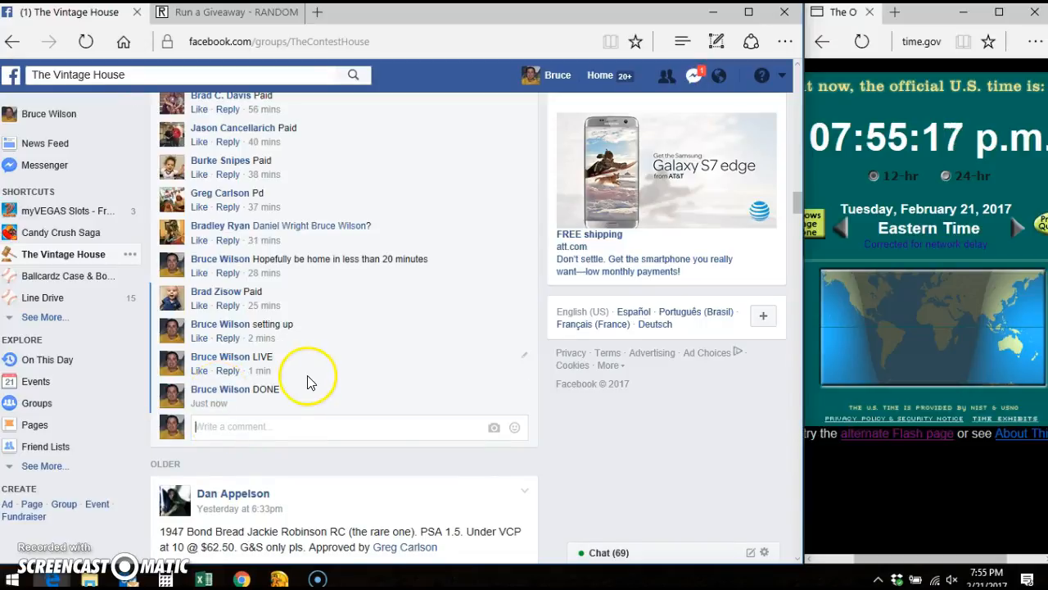
pyautogui.moveTo(265, 403)
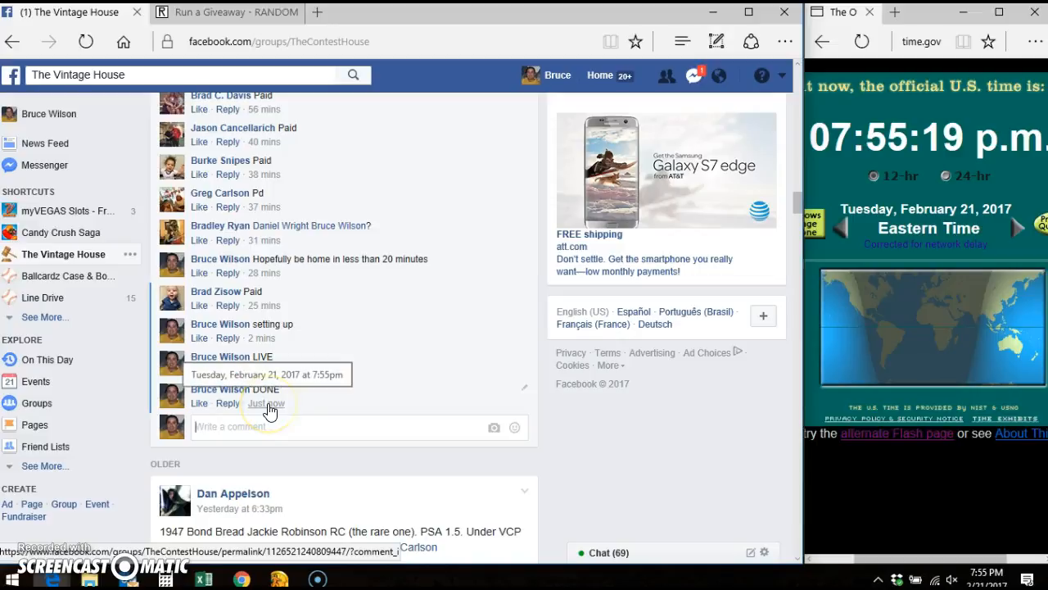